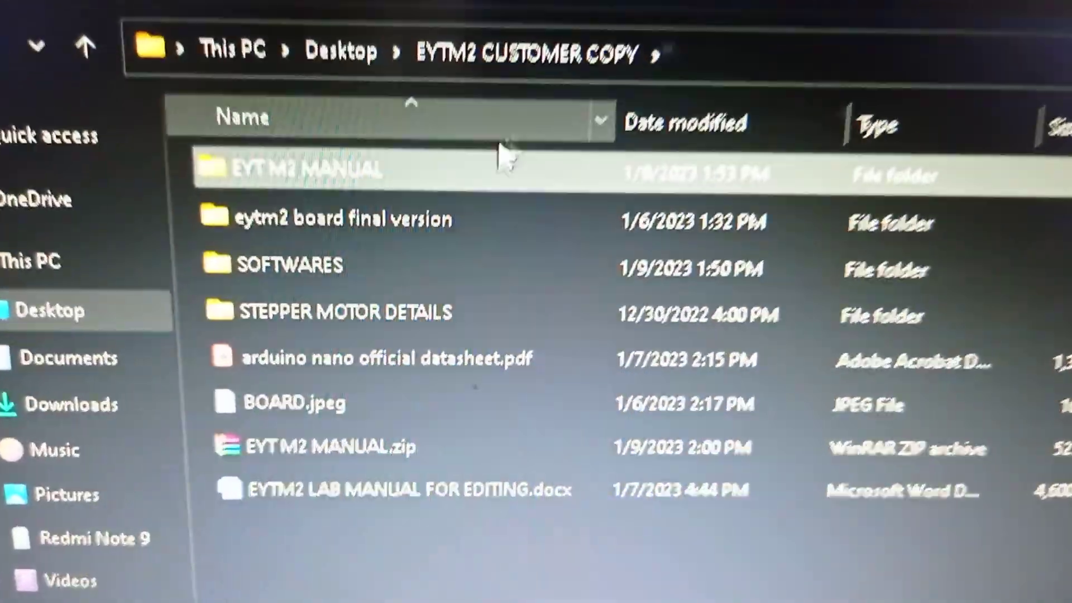
- Open the SOFTWARES folder inside EYTM2 CUSTOMER COPY
double_click(293, 265)
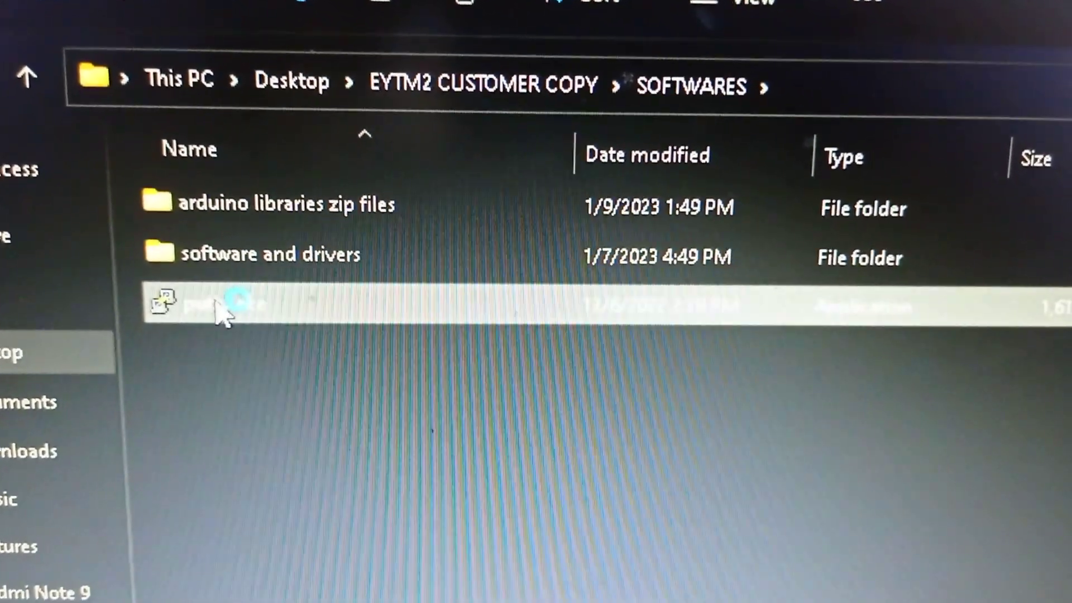
- Launch putty.exe and choose the Serial connection type
double_click(225, 302)
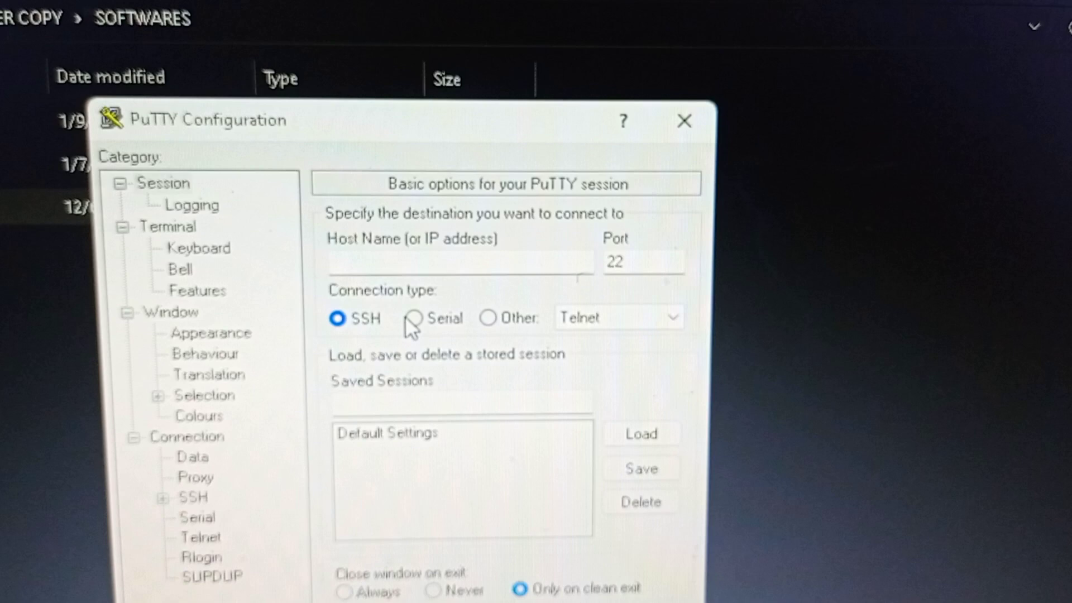
click(412, 317)
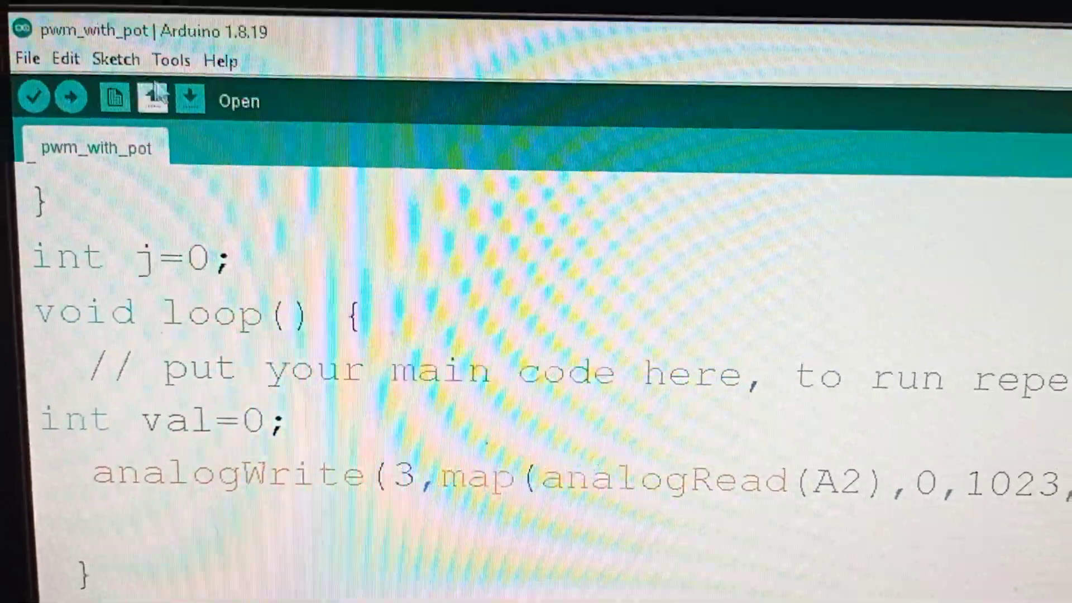
click(170, 61)
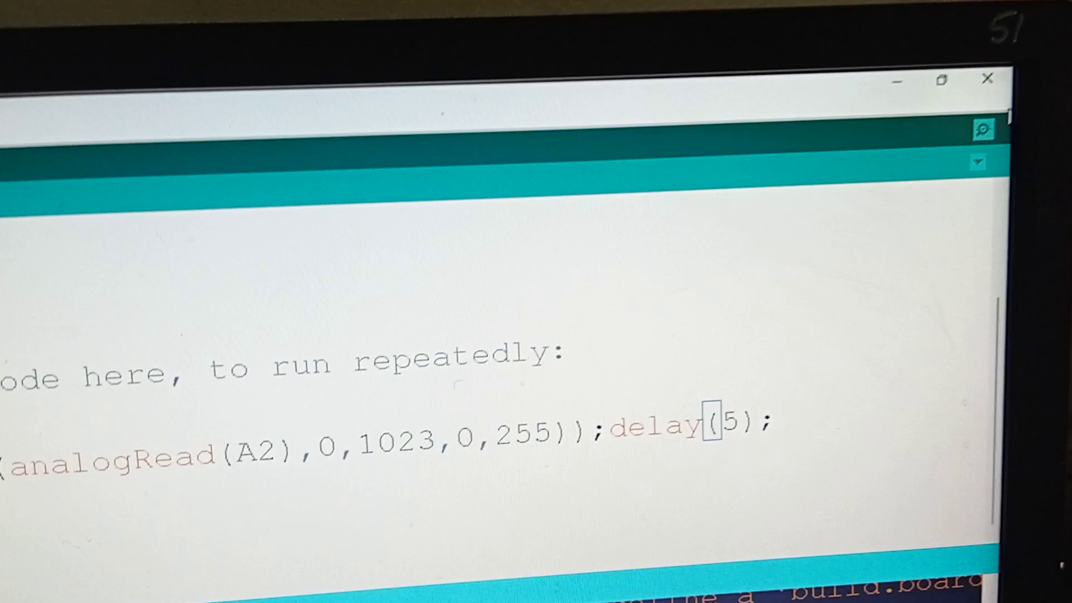
click(983, 129)
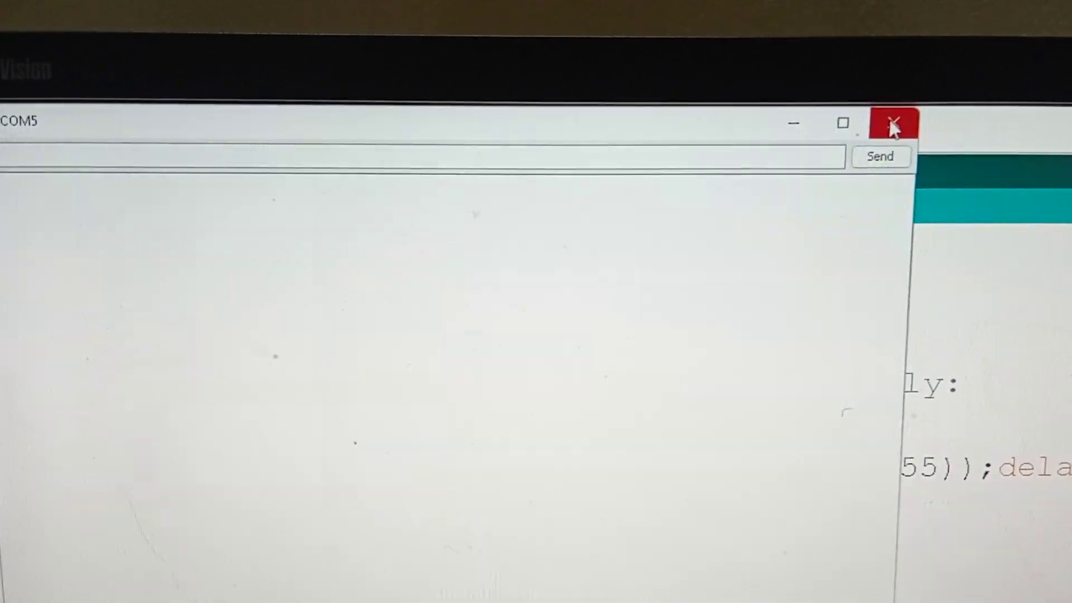
click(894, 124)
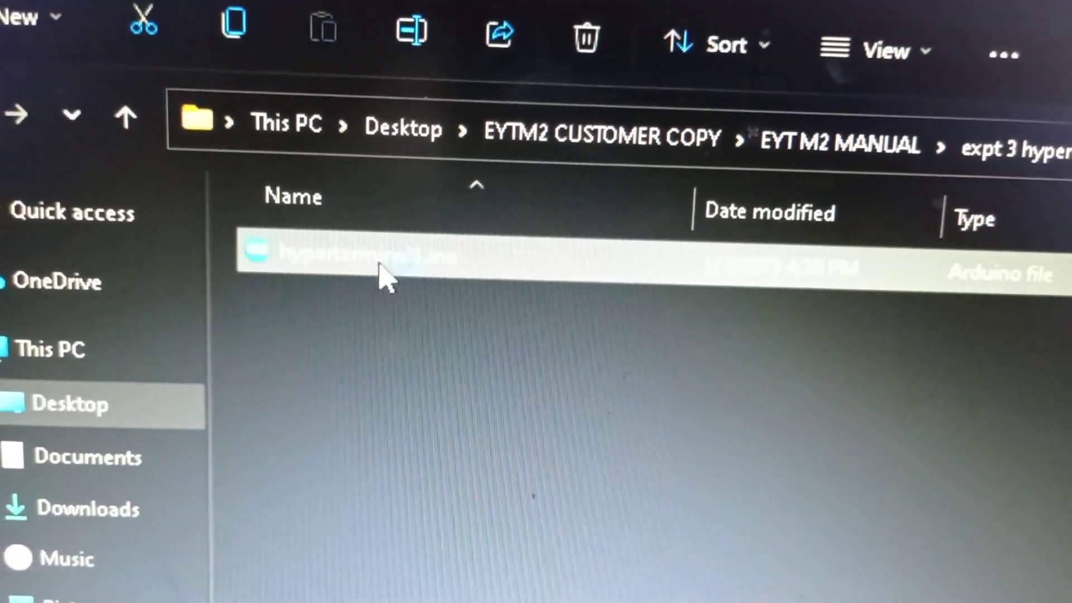
- Open hyperterminal1.ino from the expt 3 hyperterminal putty folder
double_click(356, 257)
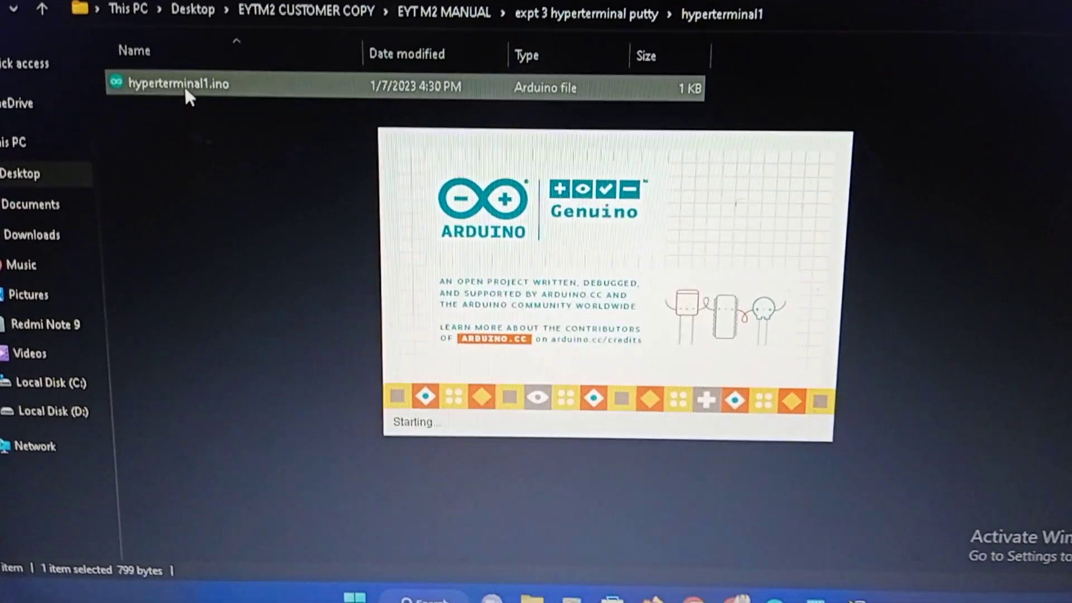
- Open hyperterminal1 and scroll through its Serial.begin(9600) setup and print loop
double_click(180, 83)
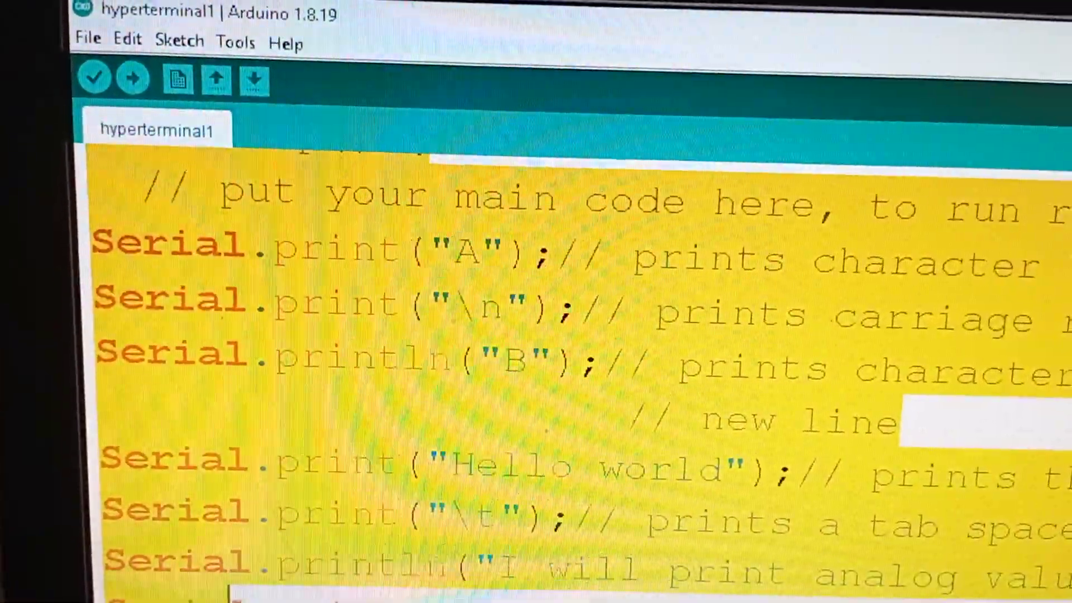
scroll(down, 3)
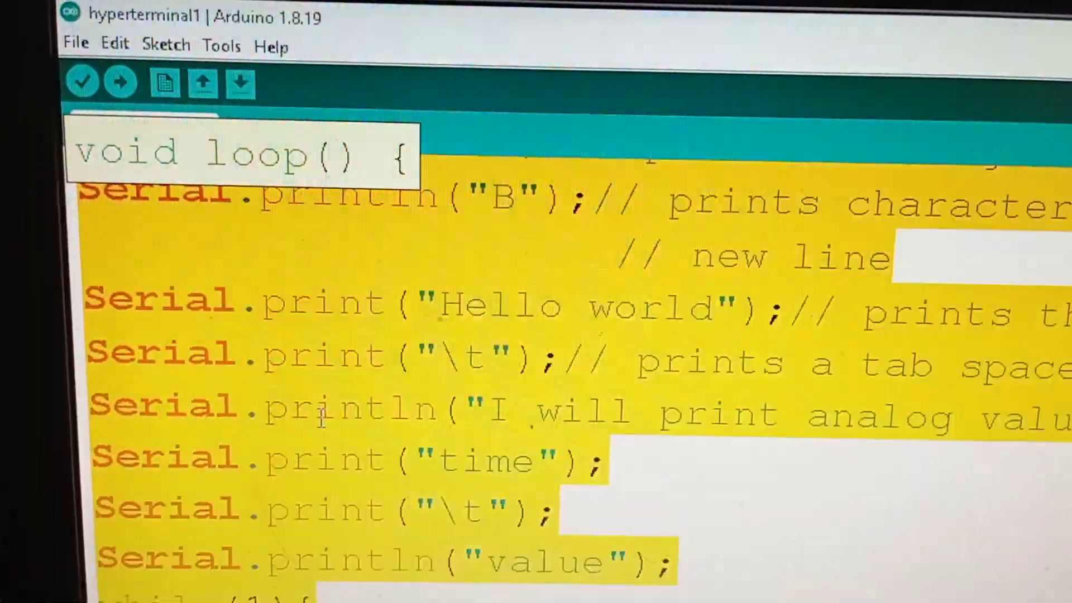
scroll(up, 3)
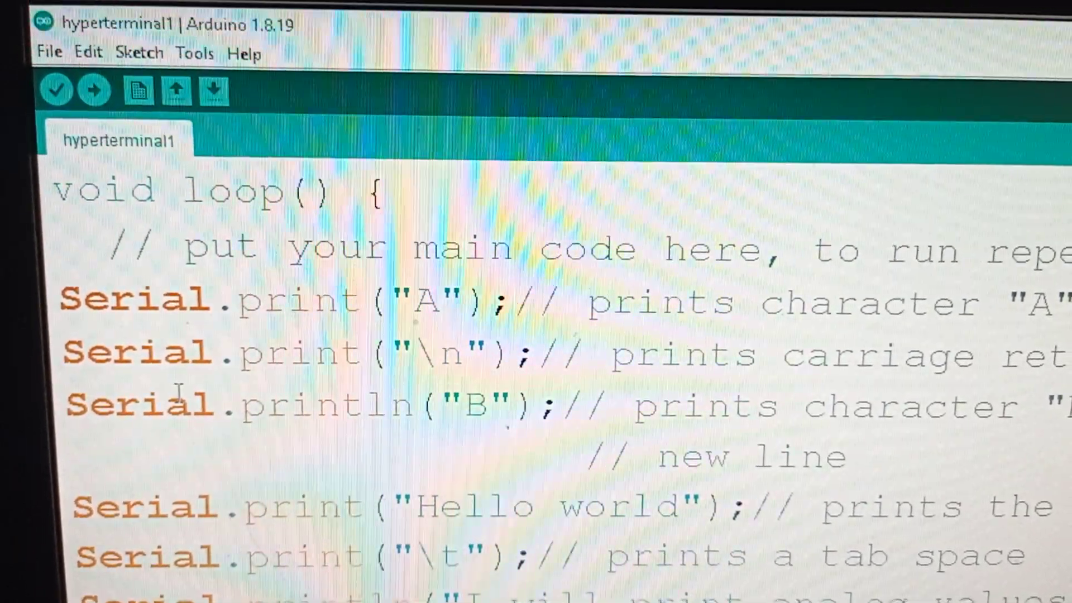
scroll(down, 3)
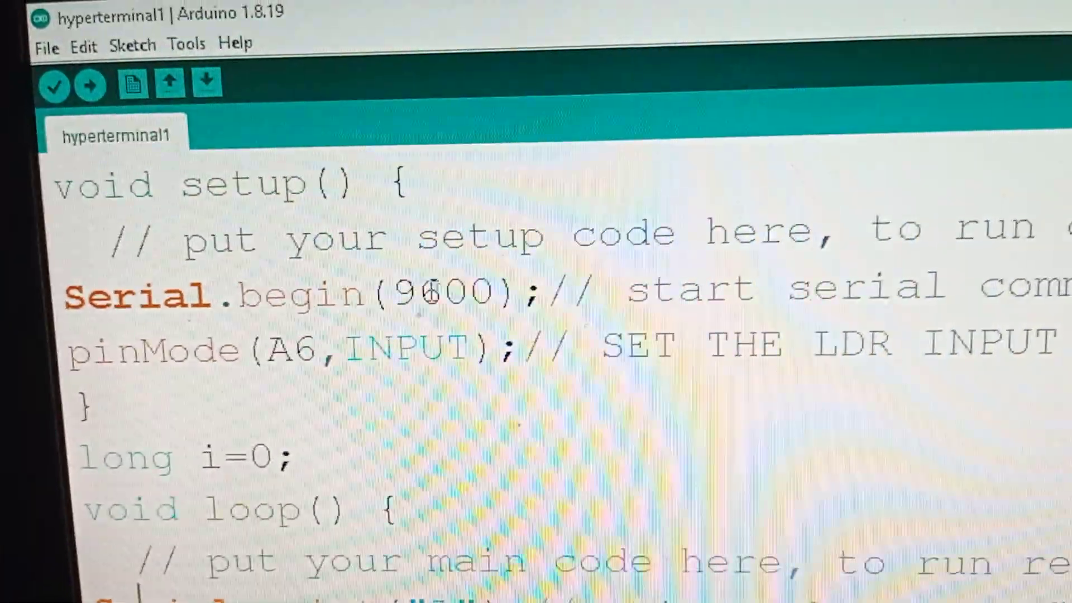
double_click(447, 295)
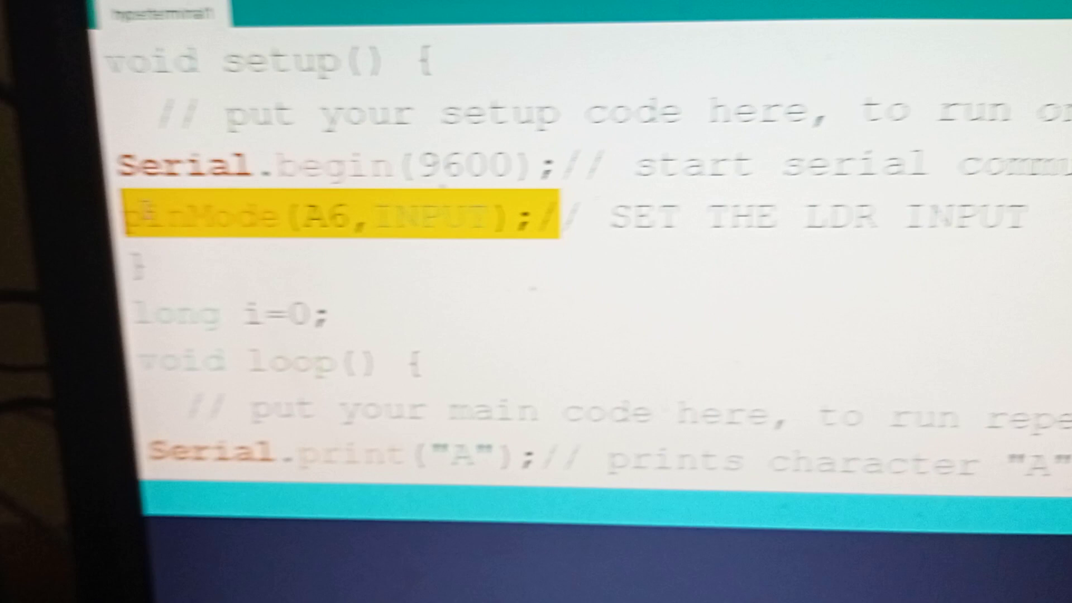
scroll(down, 3)
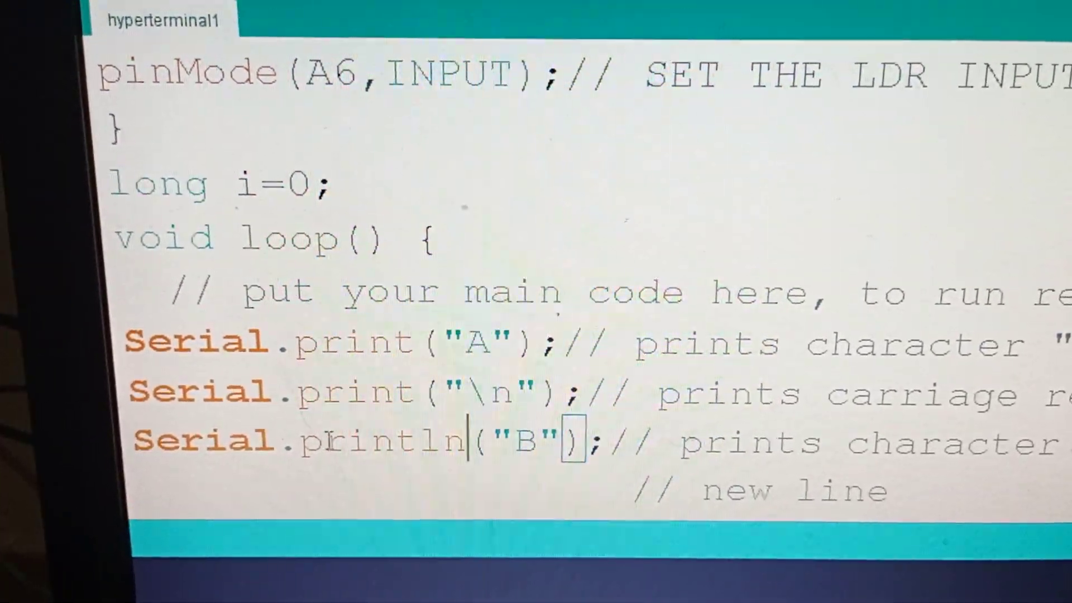
double_click(376, 441)
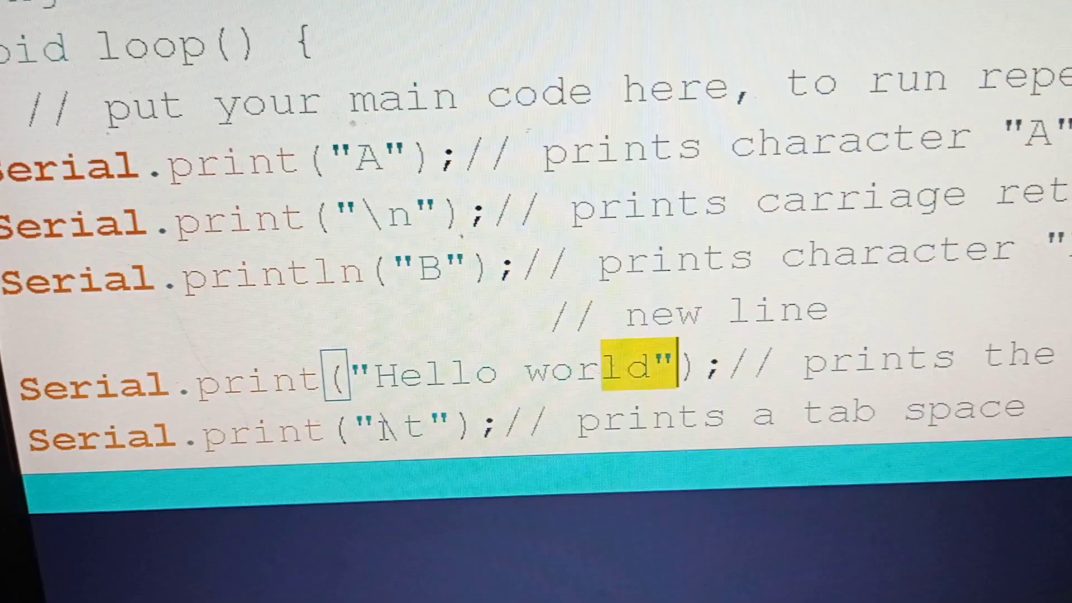
scroll(down, 3)
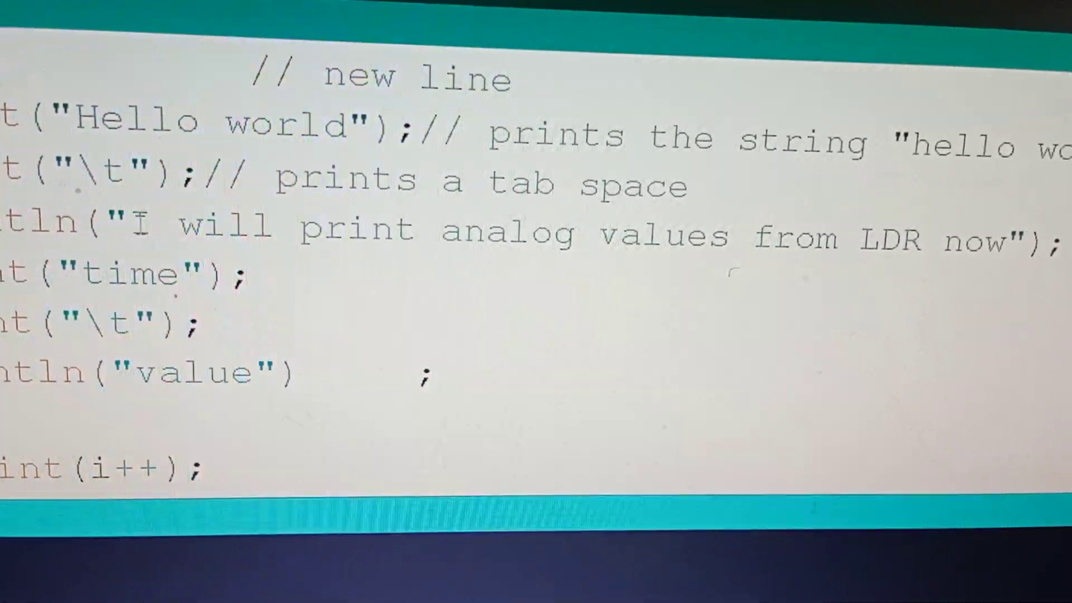
drag(133, 226, 838, 235)
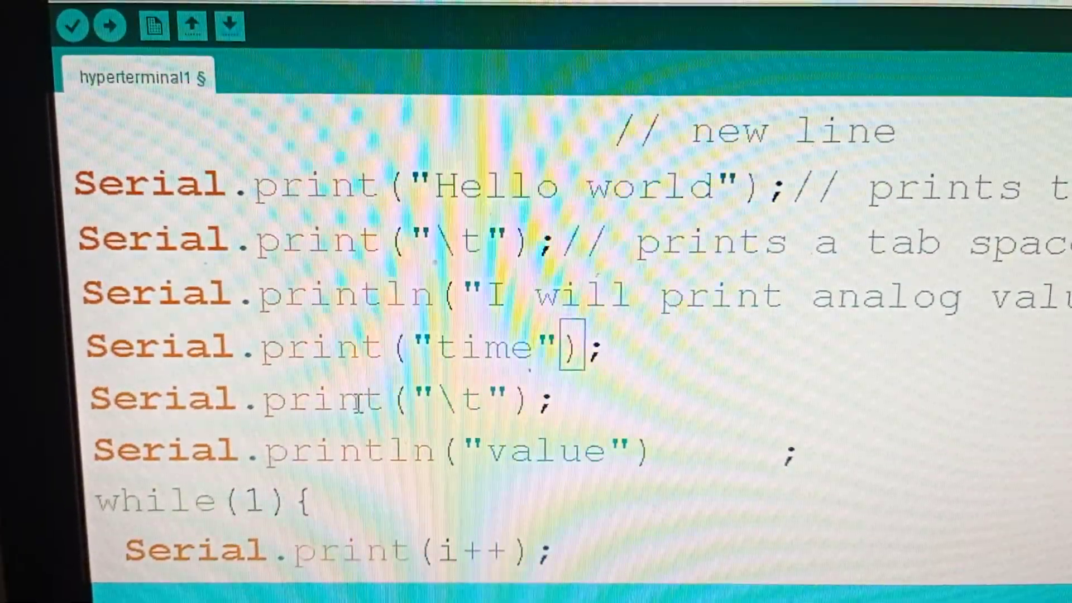
double_click(448, 393)
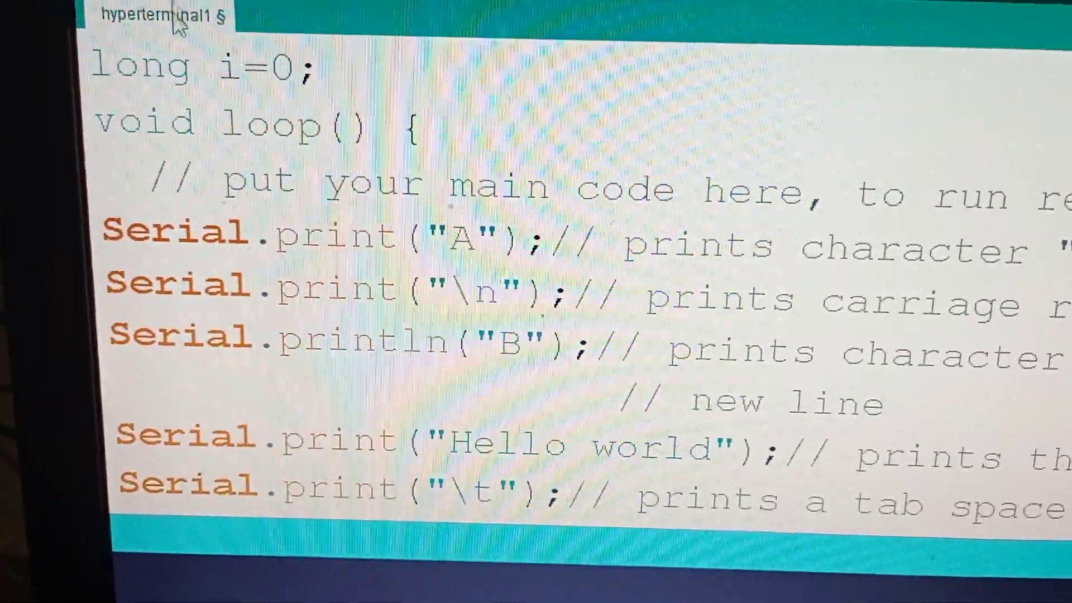
scroll(down, 3)
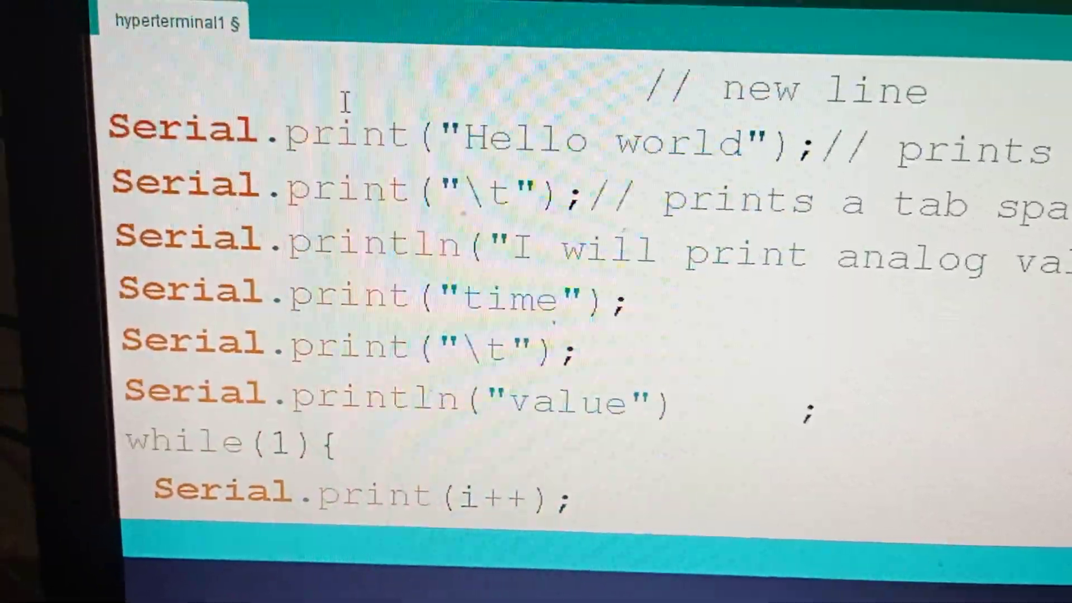
scroll(down, 3)
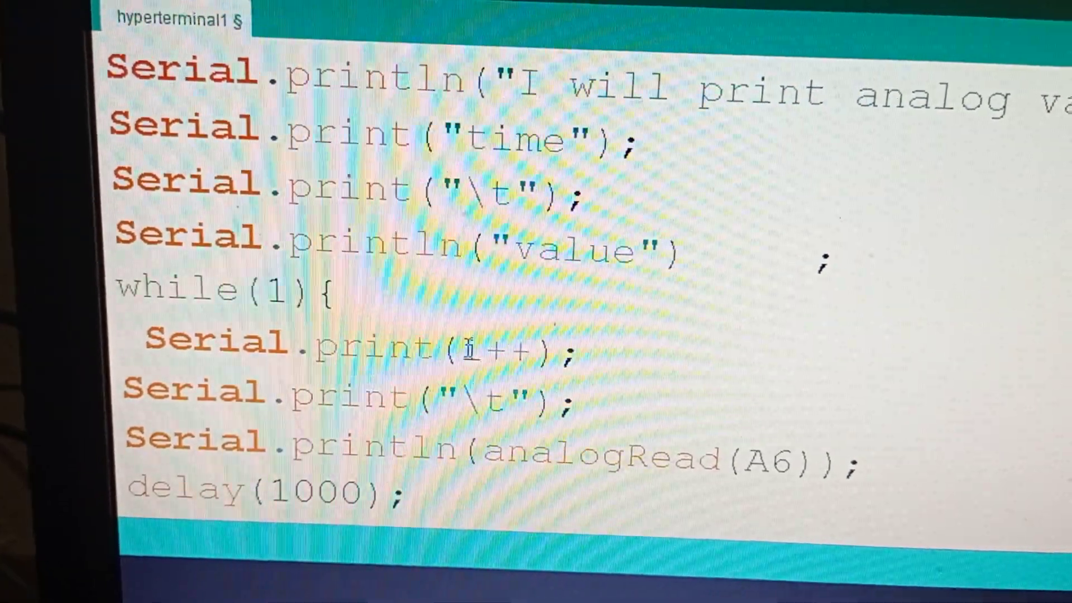
double_click(489, 351)
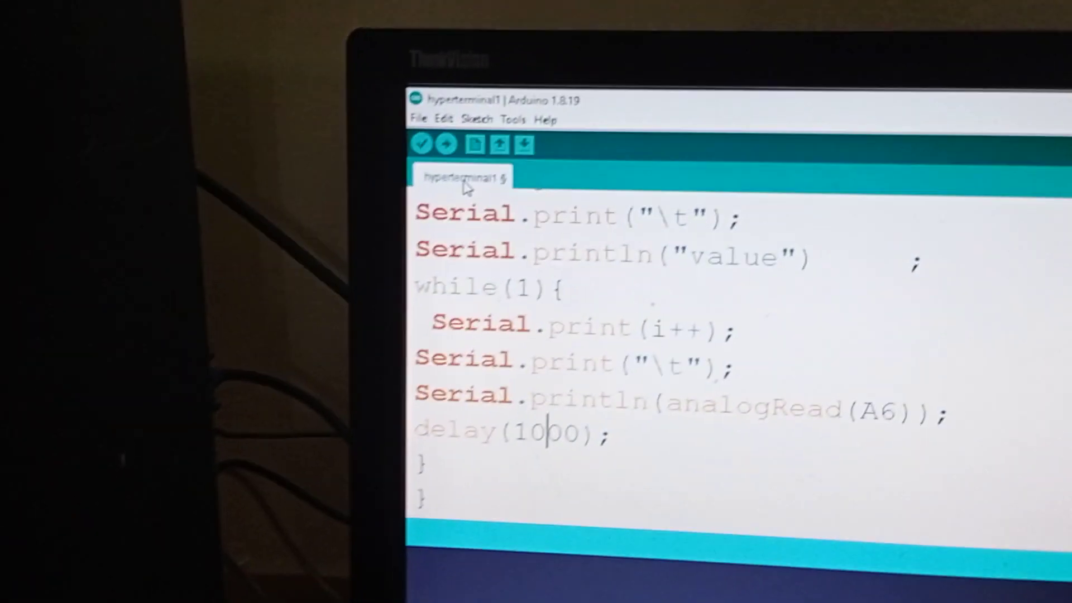
- Set up PuTTY's Serial session for COM5 at speed 9600
click(444, 143)
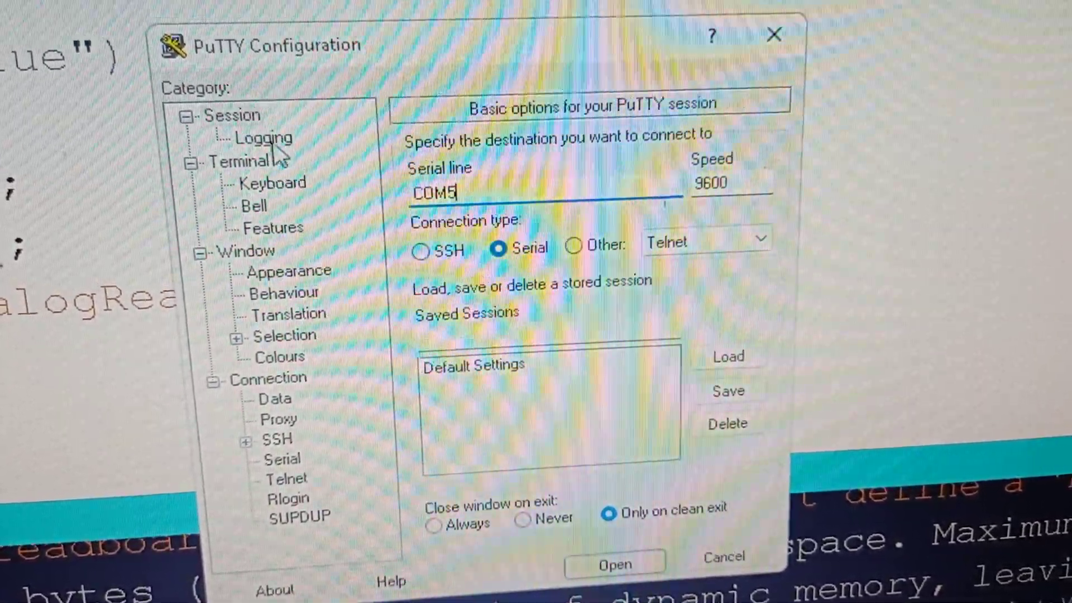
- Browse PuTTY's Keyboard, Session, Bell, Features and Terminal categories
click(272, 183)
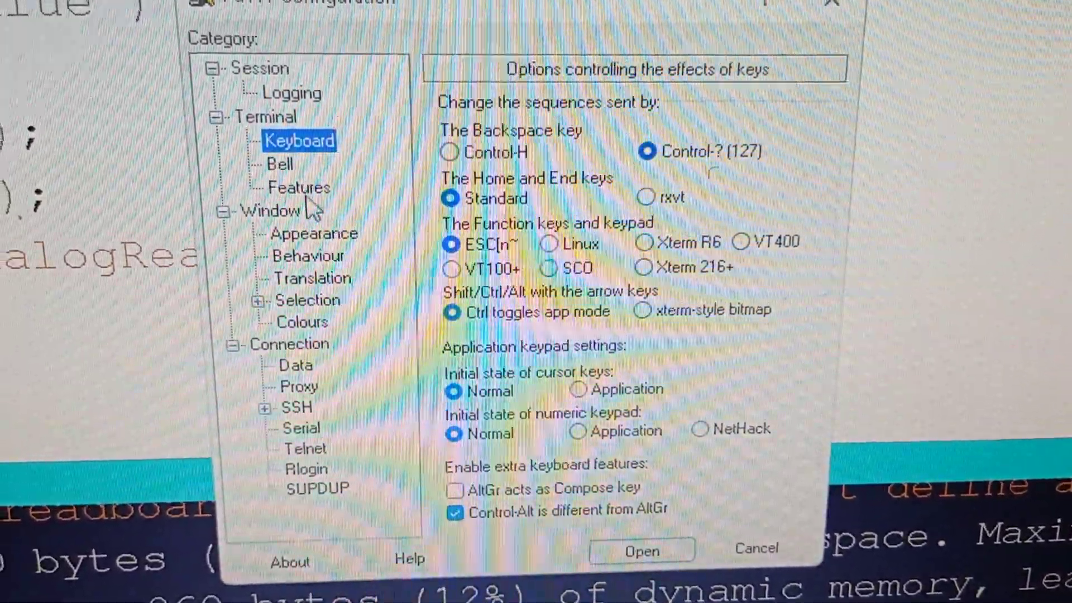
click(252, 67)
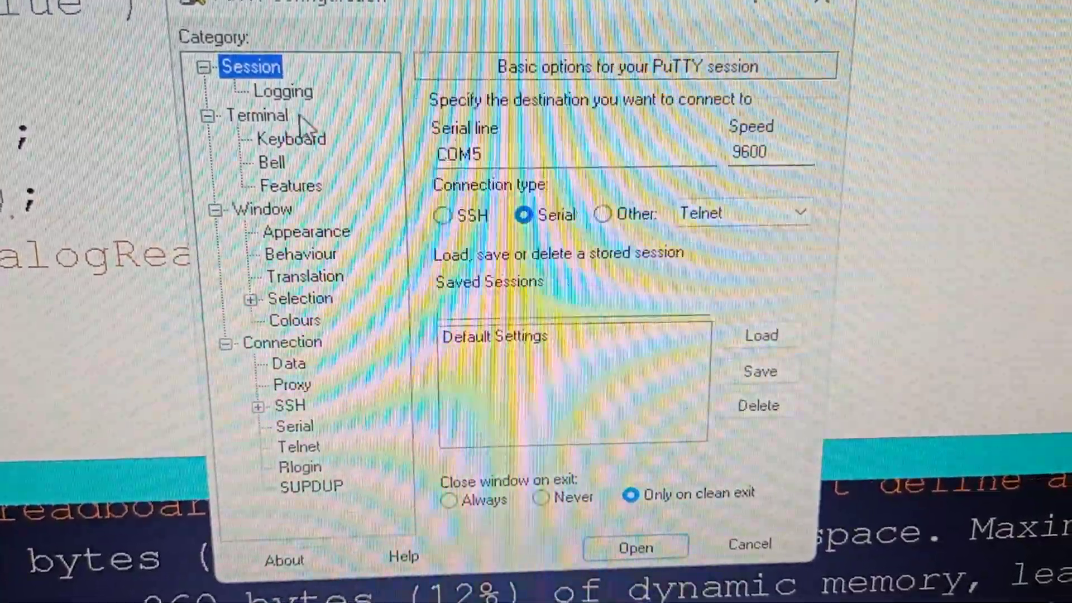
click(292, 138)
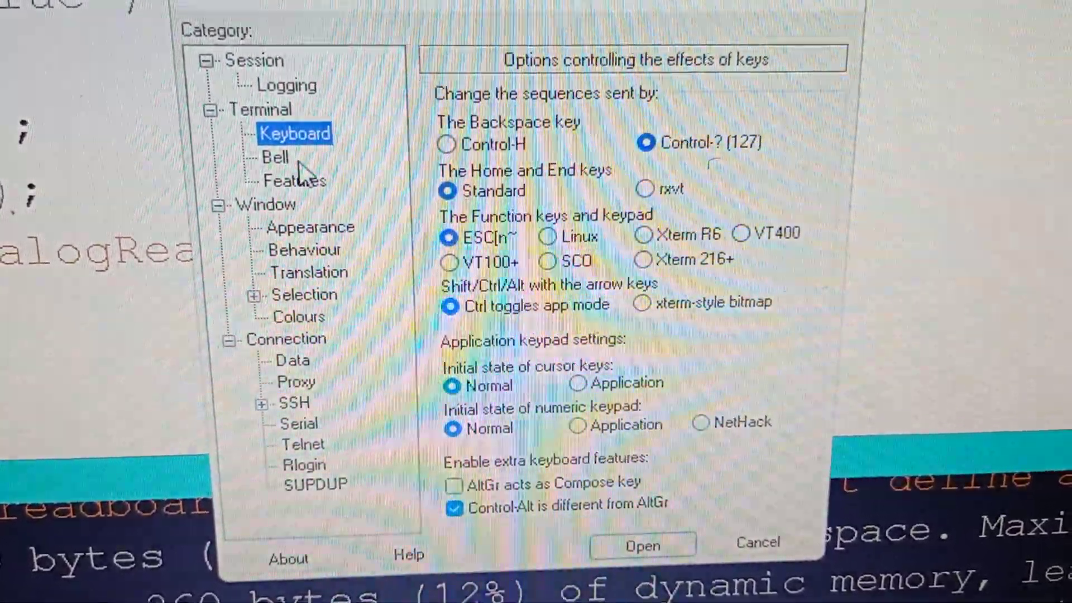
click(277, 161)
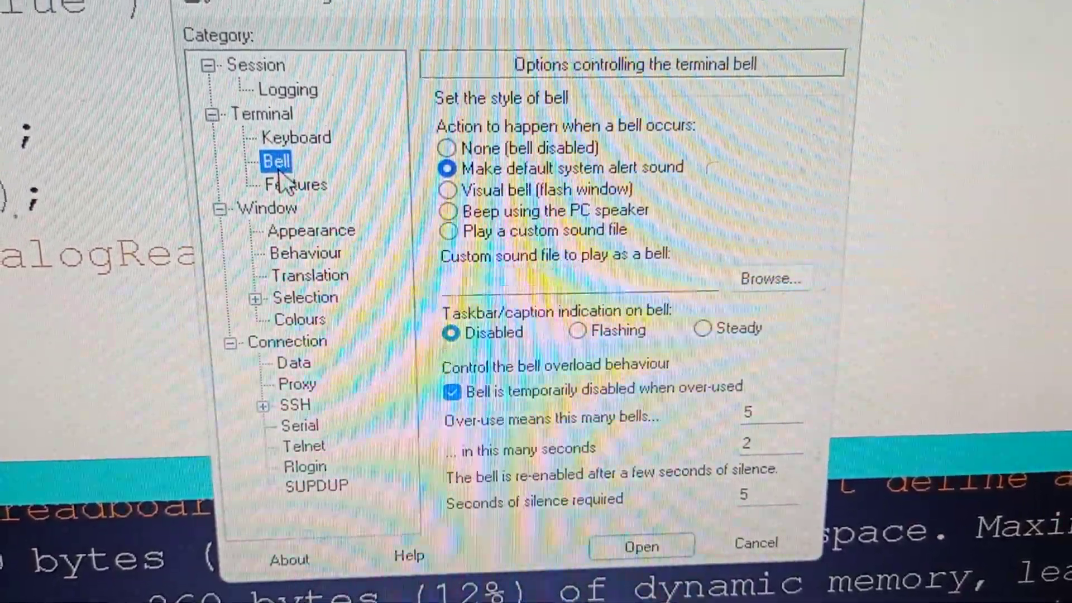
click(301, 185)
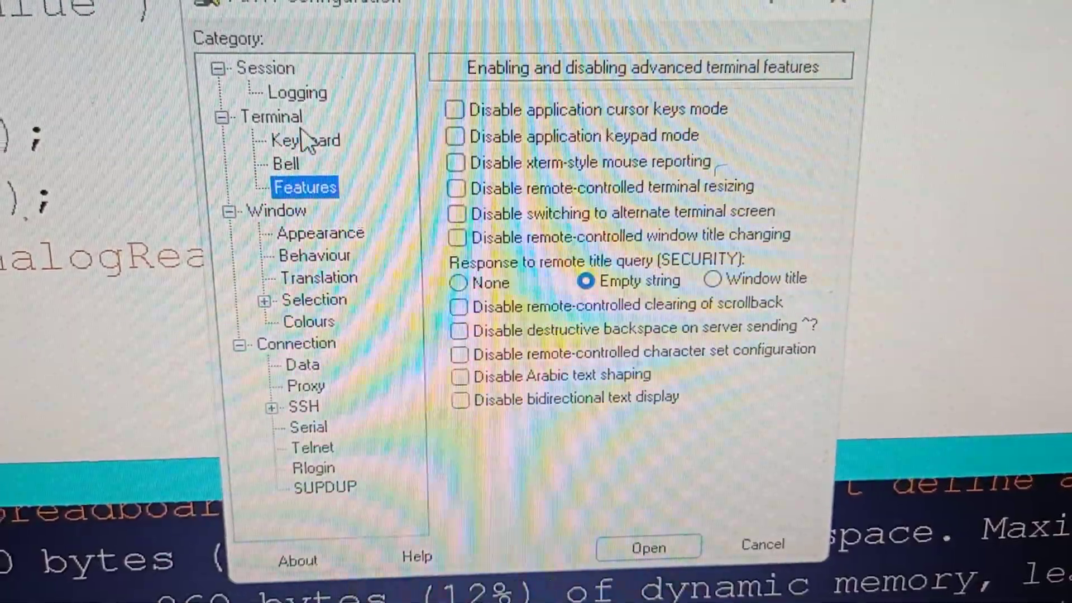
click(271, 116)
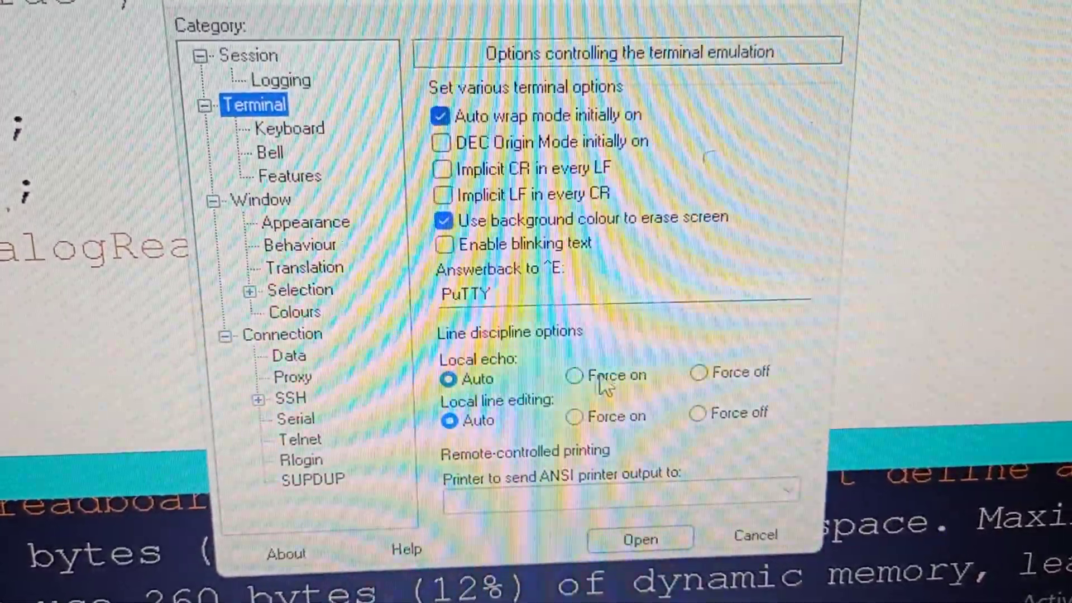
- Force local echo on, then review the Logging, Session and Terminal settings
click(575, 376)
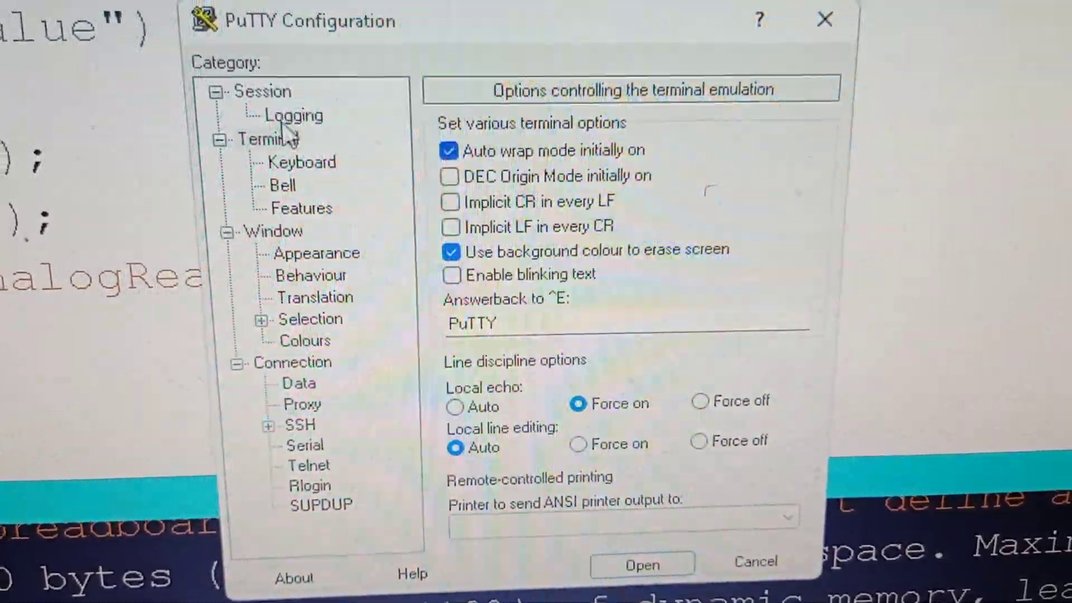
click(292, 115)
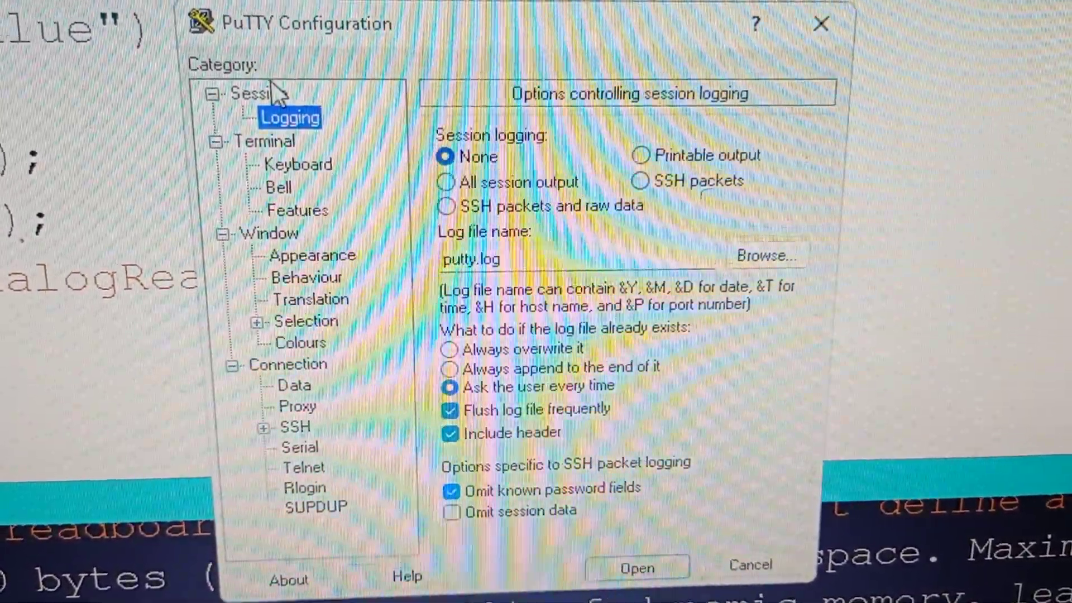
click(259, 93)
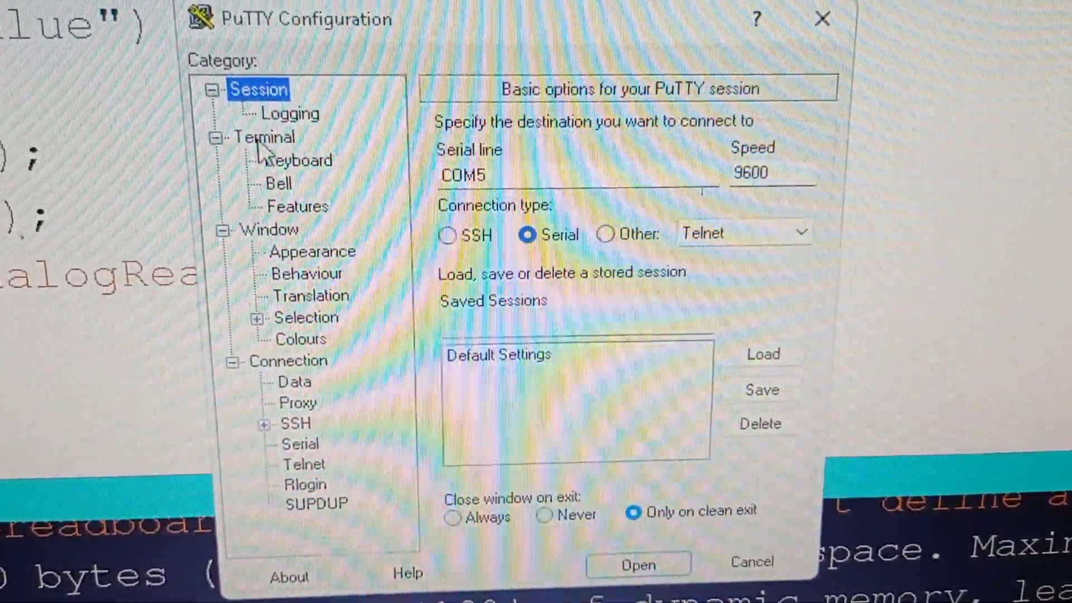
click(265, 137)
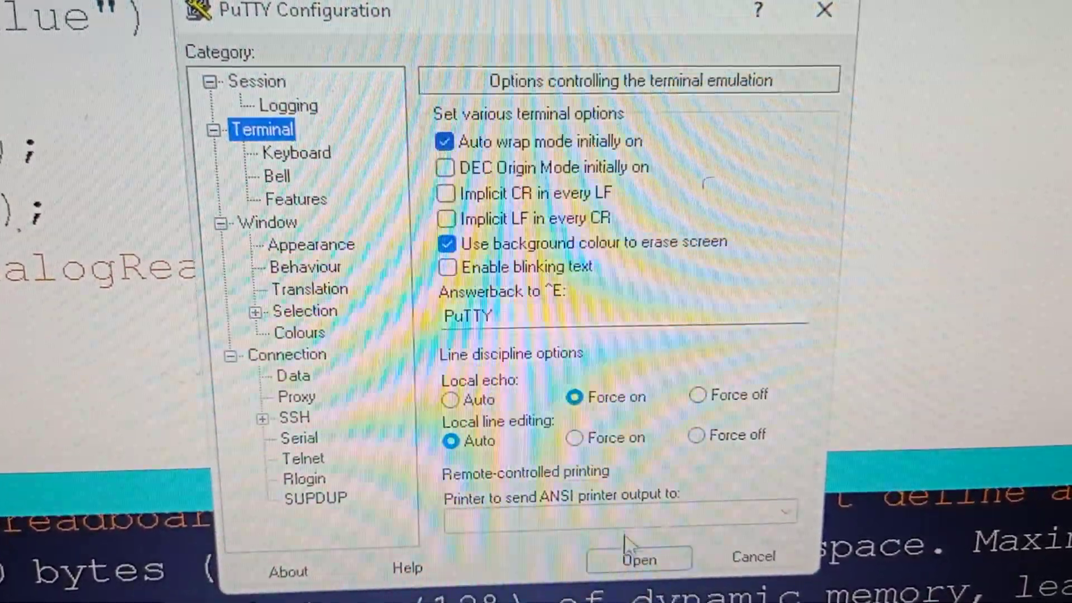
- Open the COM5 serial session and scroll through the numbered sensor readings
click(637, 559)
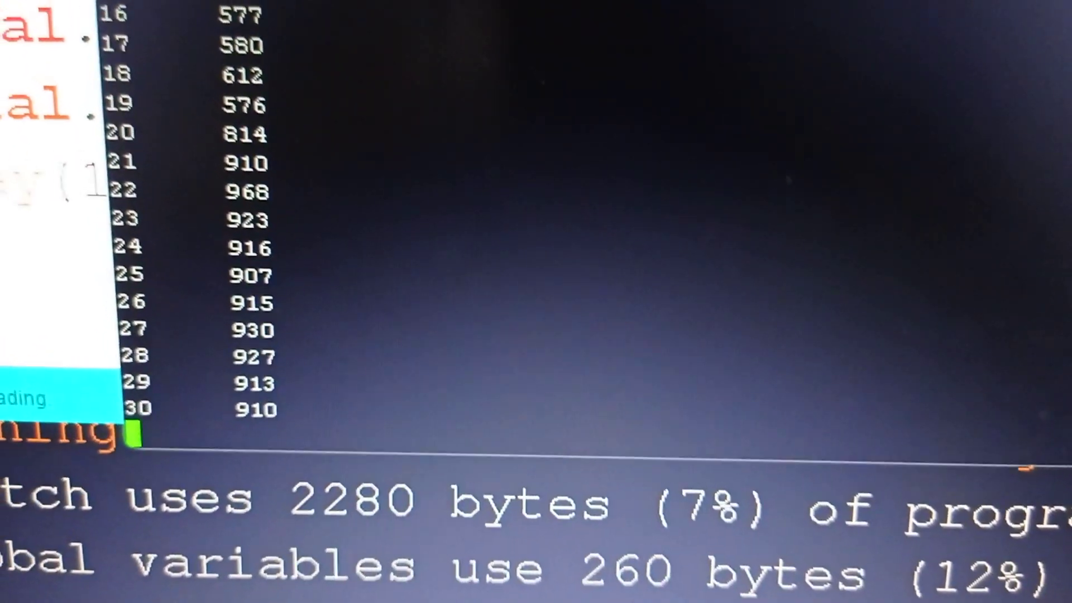
scroll(down, 3)
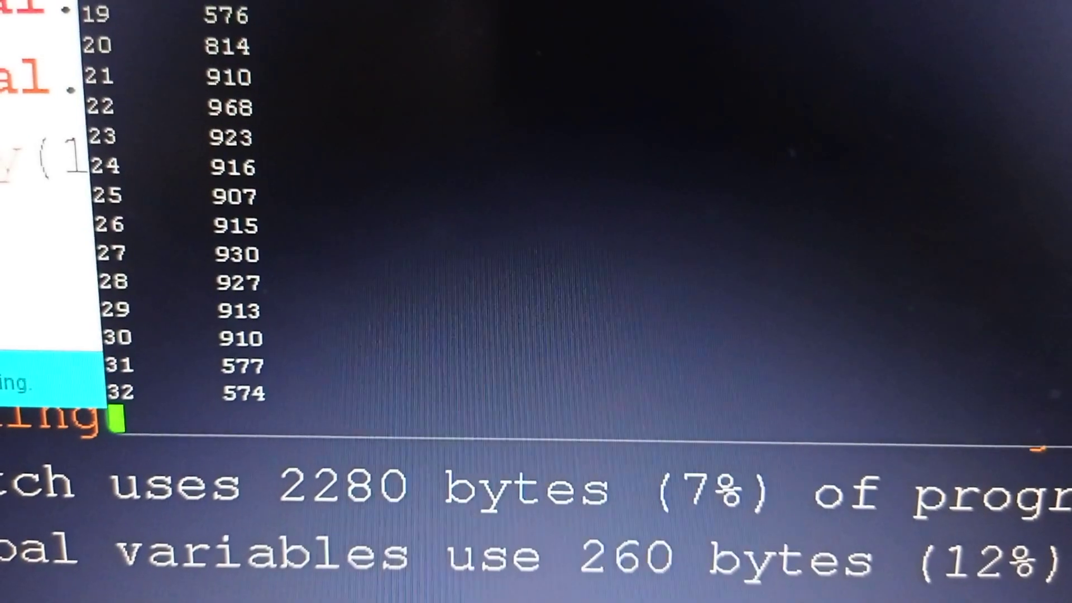
scroll(down, 3)
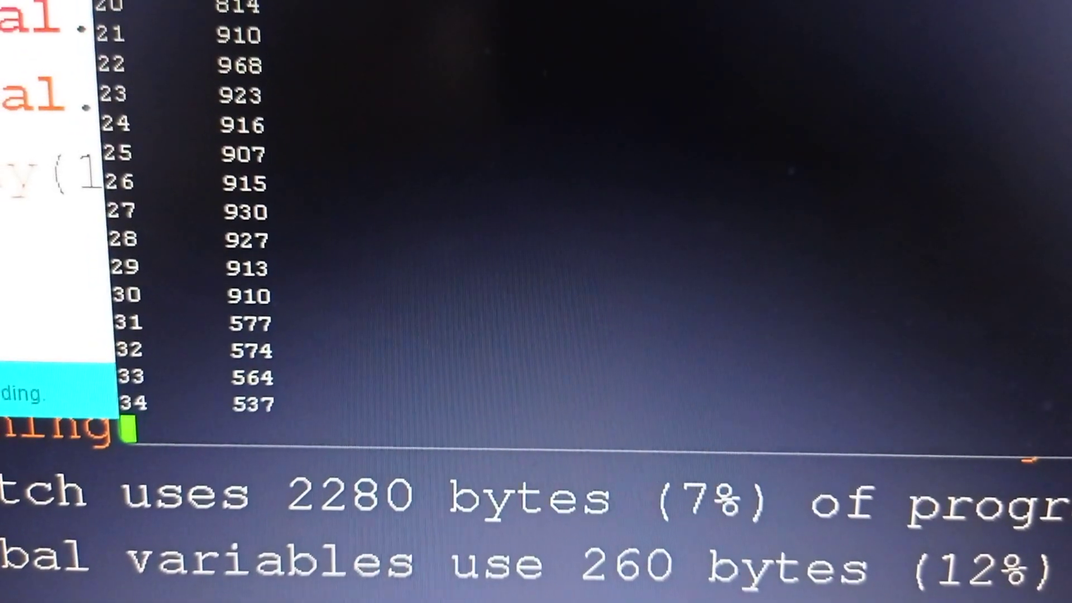
scroll(down, 3)
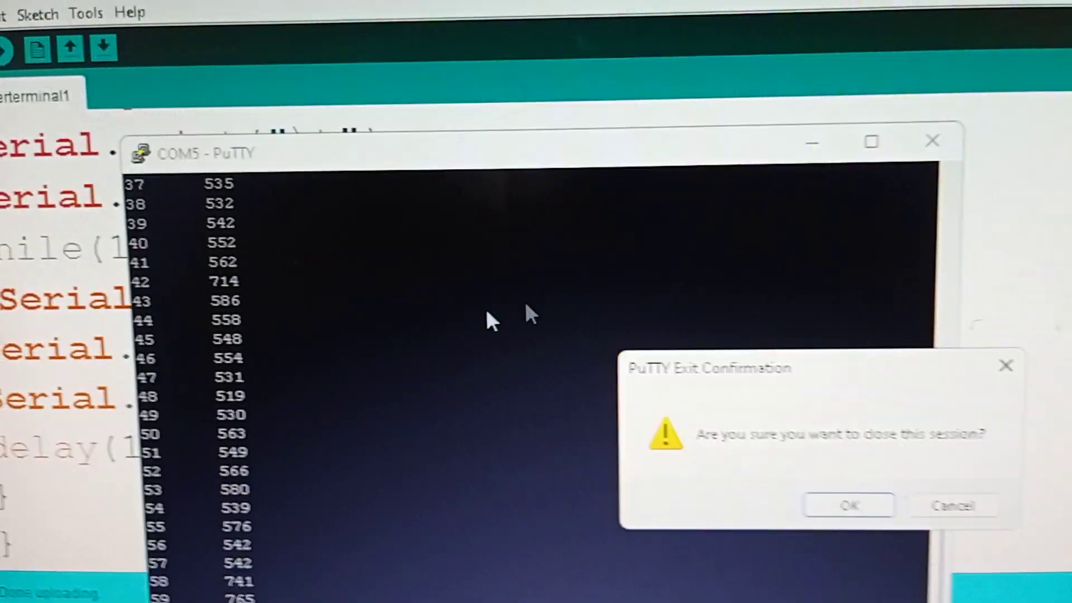
- Confirm closing PuTTY and open the Arduino IDE Serial Monitor on COM5
click(847, 506)
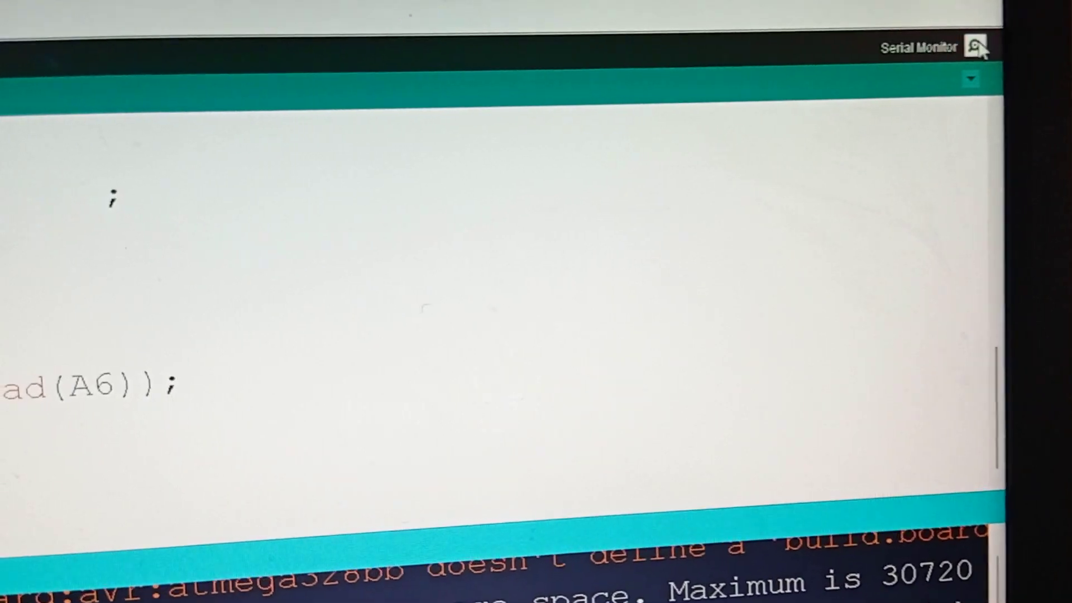
click(977, 47)
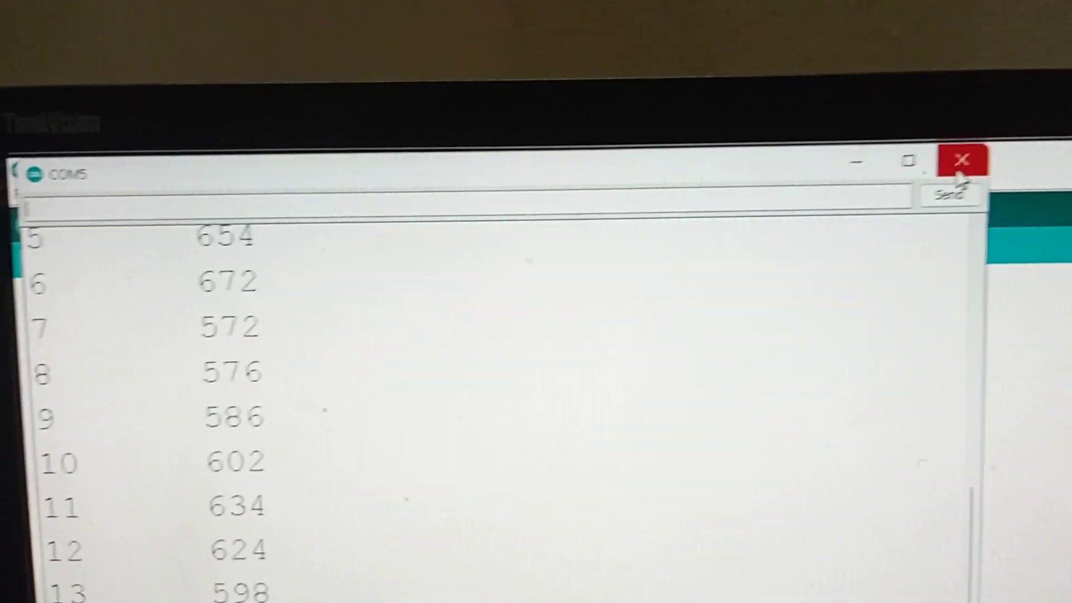
- Close the Serial Monitor and go up to 'expt 3 hyperterminal putty' in File Explorer
click(963, 161)
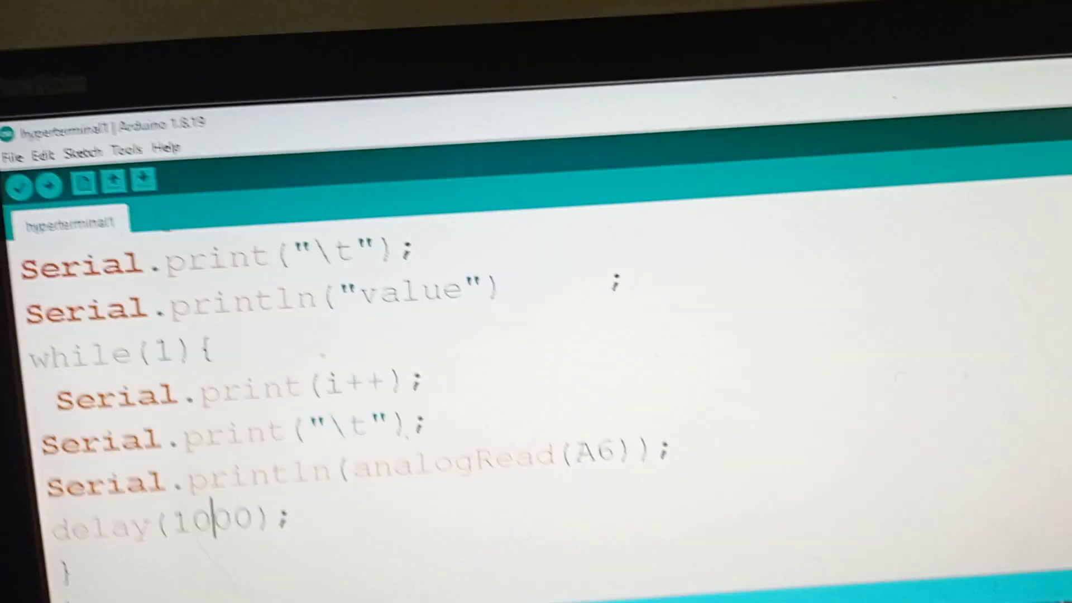
click(23, 185)
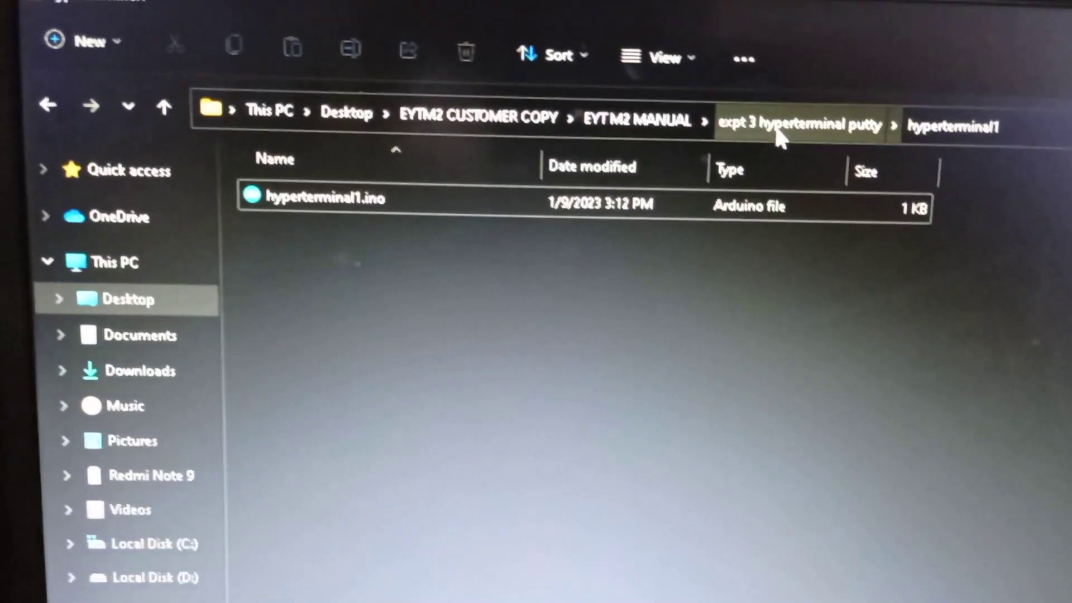
click(637, 121)
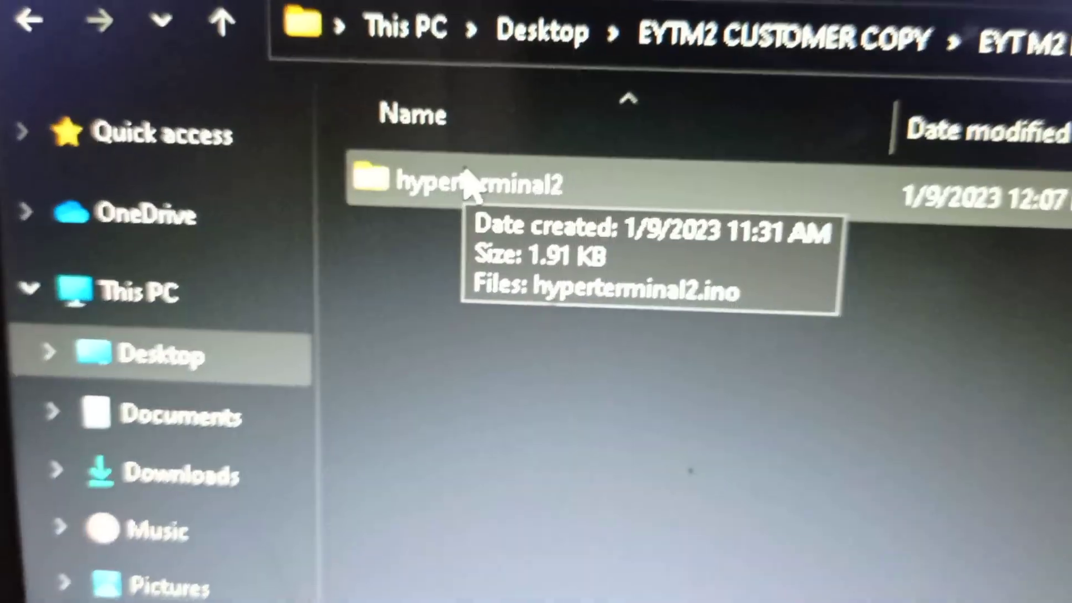
- Open hyperterminal2.ino from the hyperterminal2 folder in the Arduino IDE
double_click(465, 181)
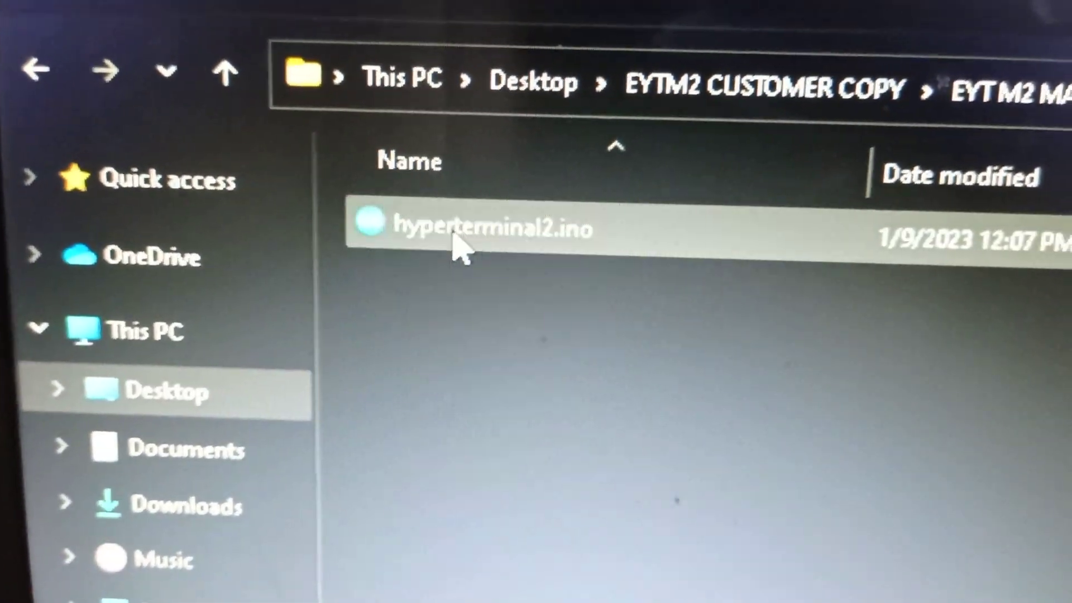
double_click(492, 228)
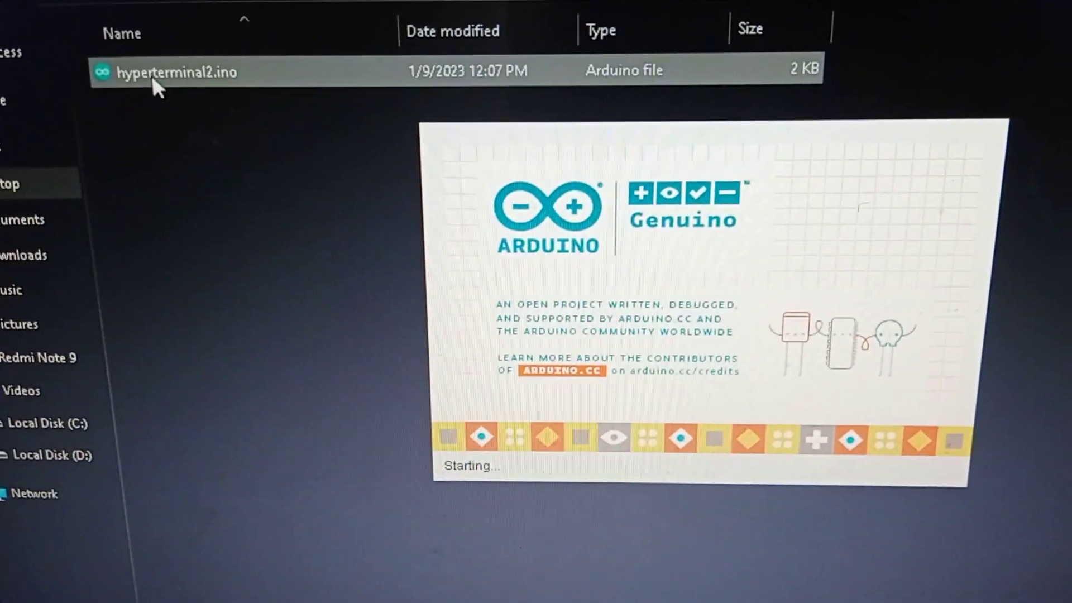
double_click(177, 72)
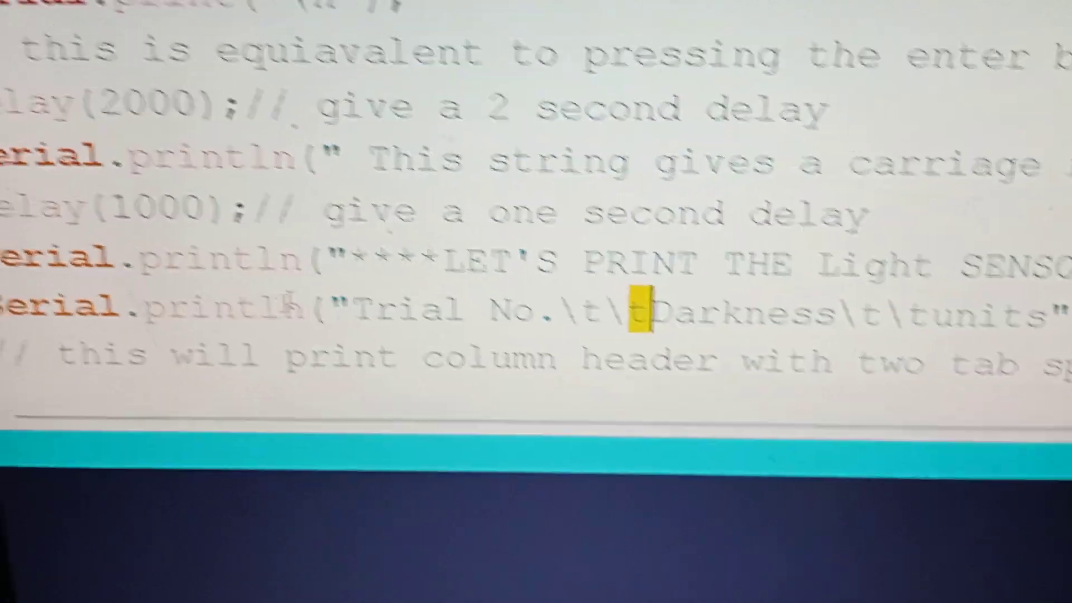
scroll(down, 3)
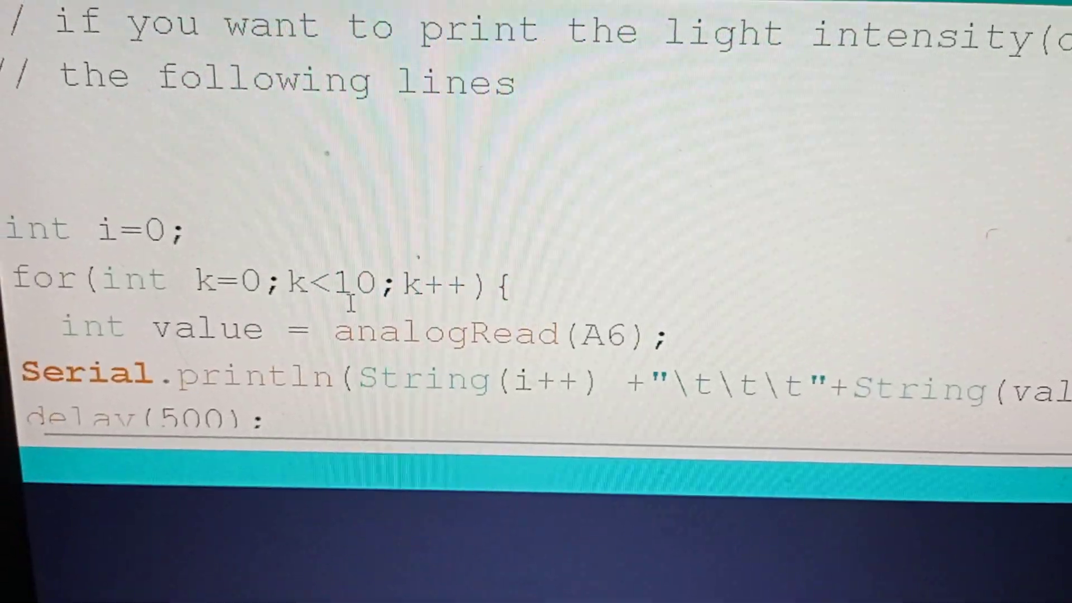
scroll(down, 3)
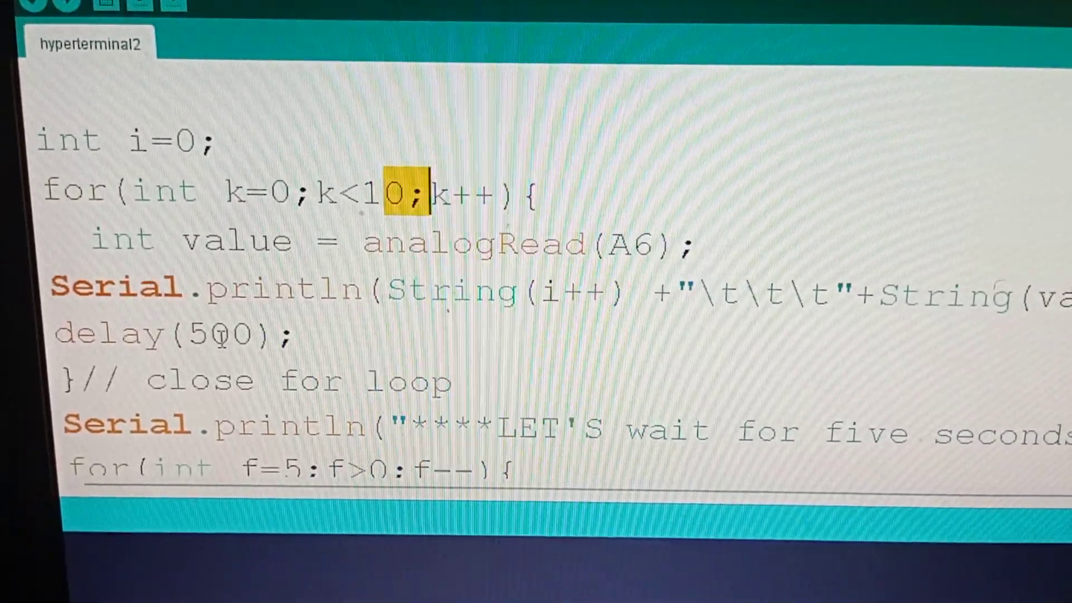
scroll(down, 3)
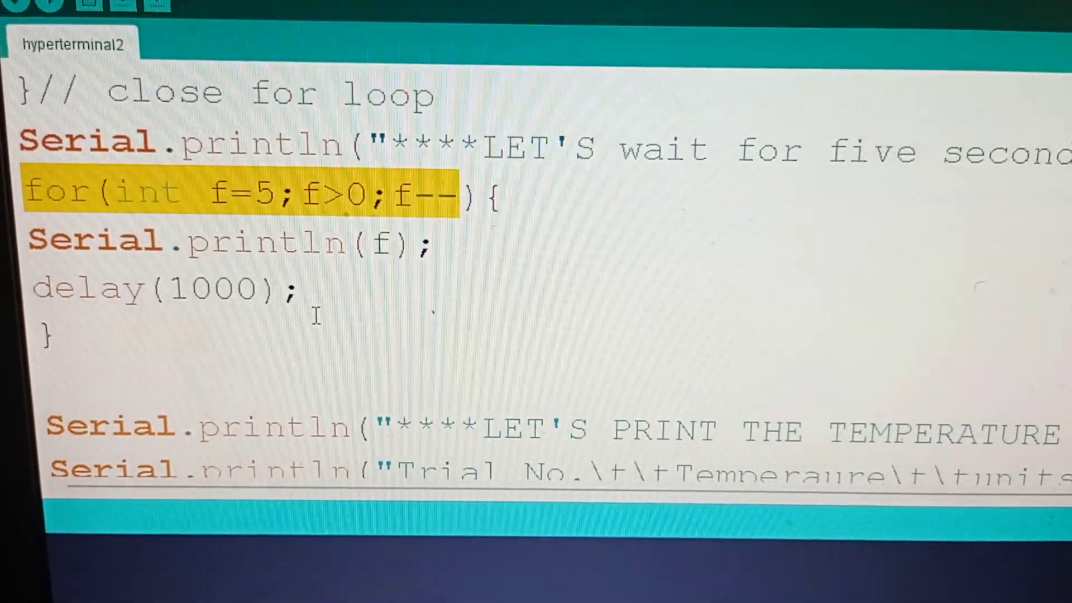
scroll(down, 3)
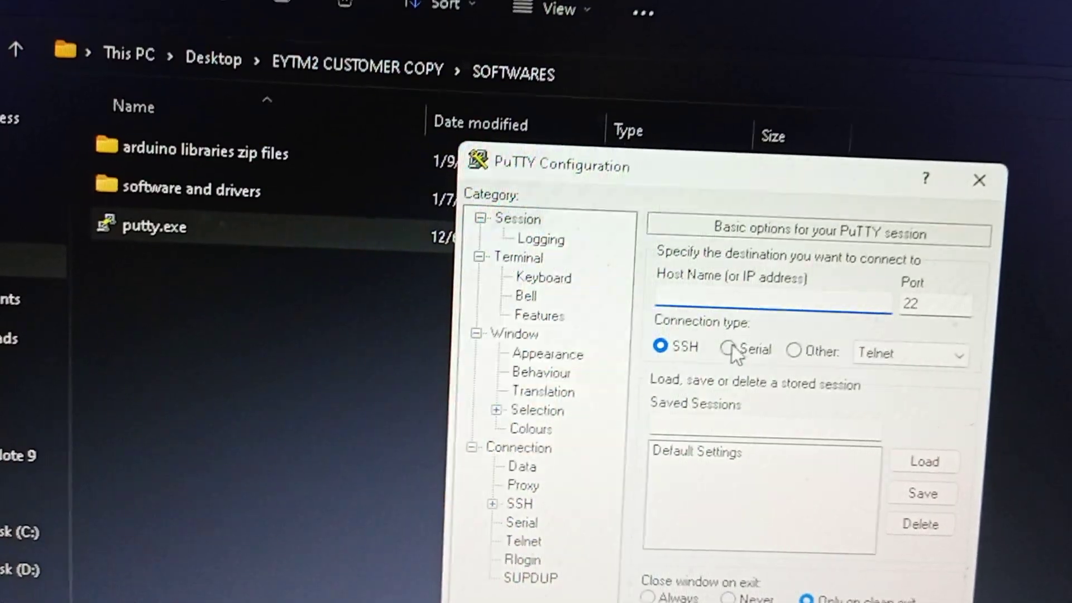
- Switch PuTTY's connection type to Serial, giving serial line COM1 at speed 9600
click(728, 351)
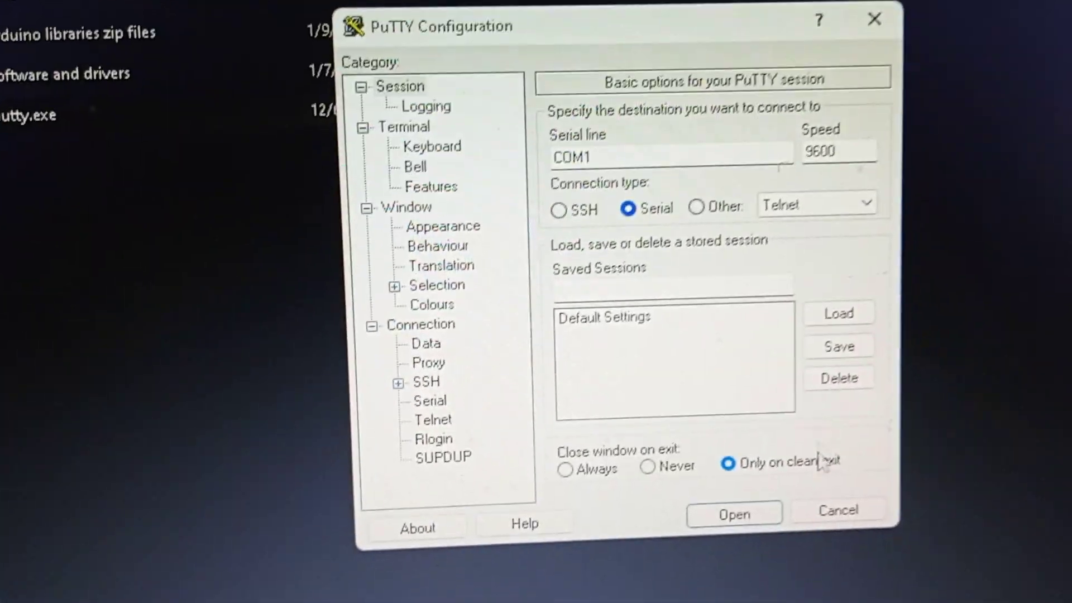